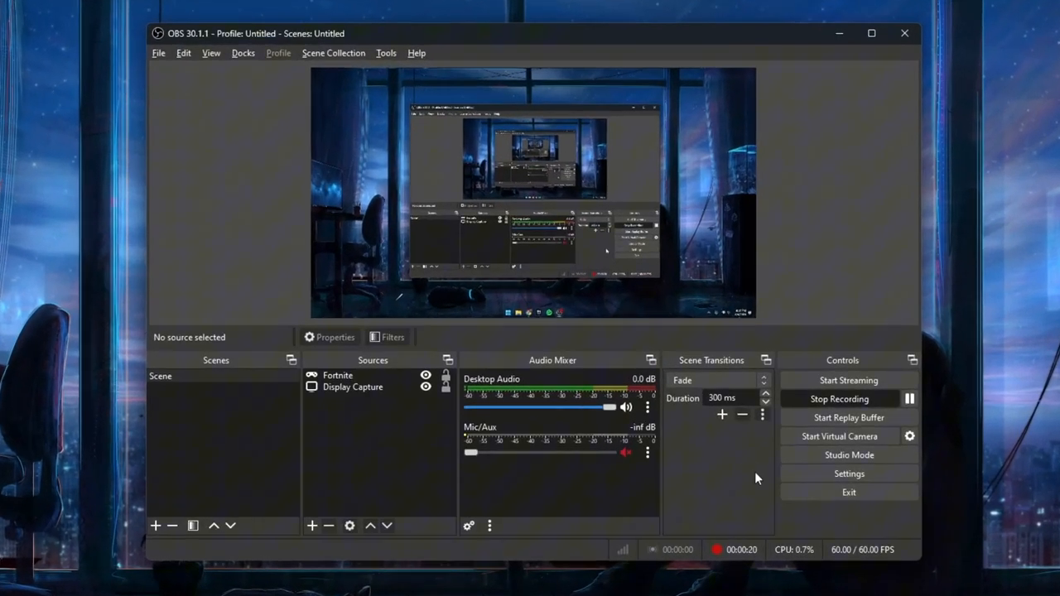
# Step: In Stream settings, ignore Twitch's recommended streaming limits and accept the override warning
pyautogui.click(848, 474)
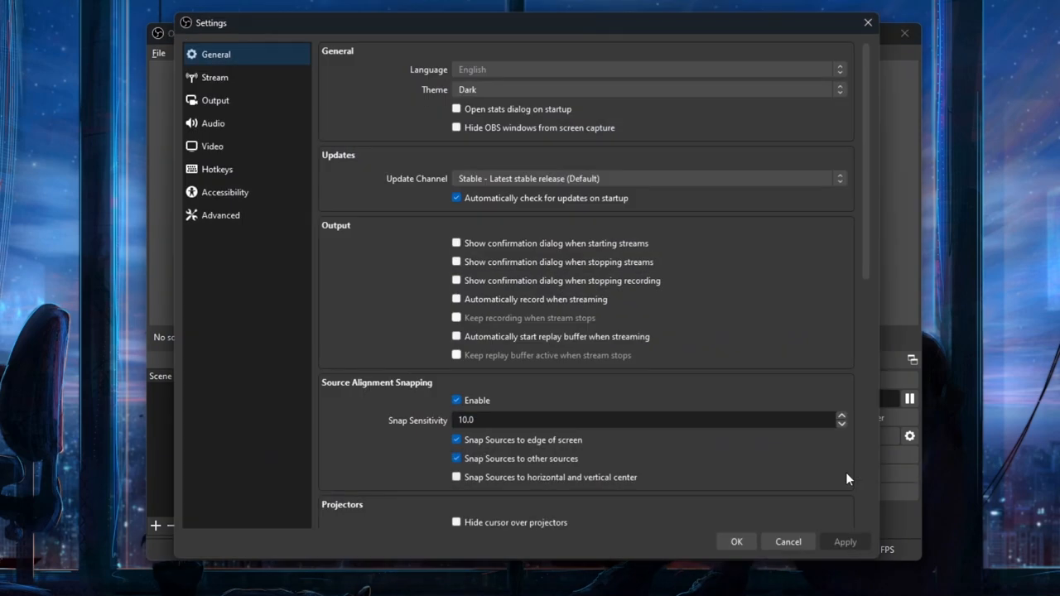
pyautogui.moveTo(637, 371)
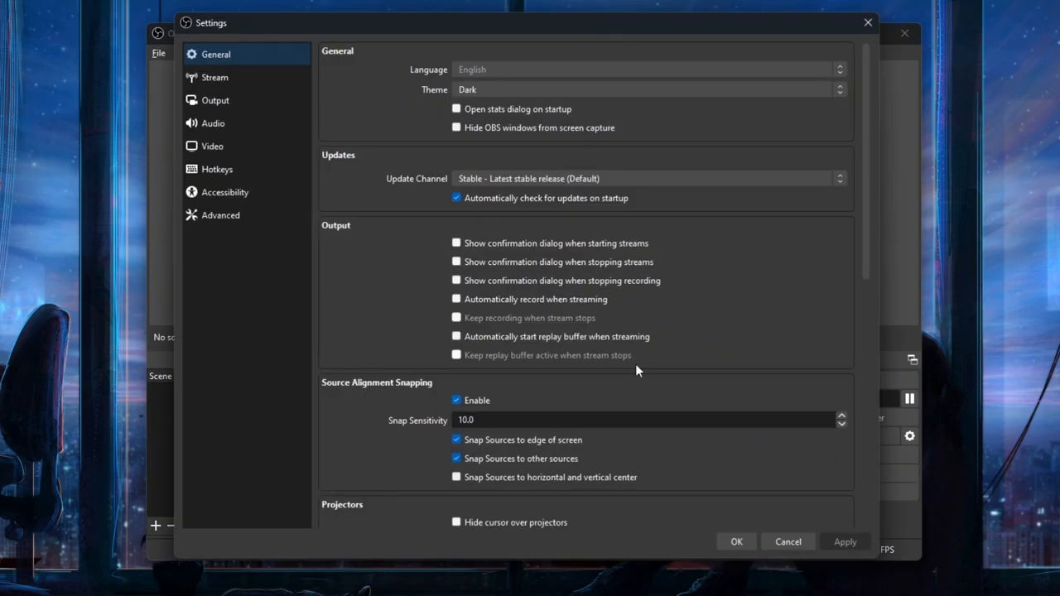
pyautogui.click(215, 78)
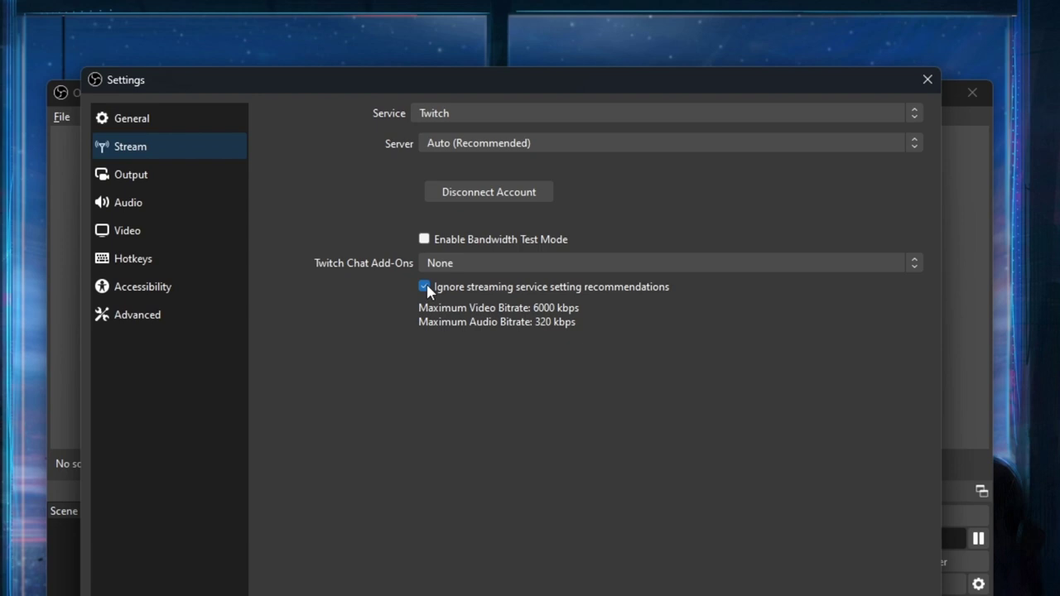
pyautogui.click(424, 287)
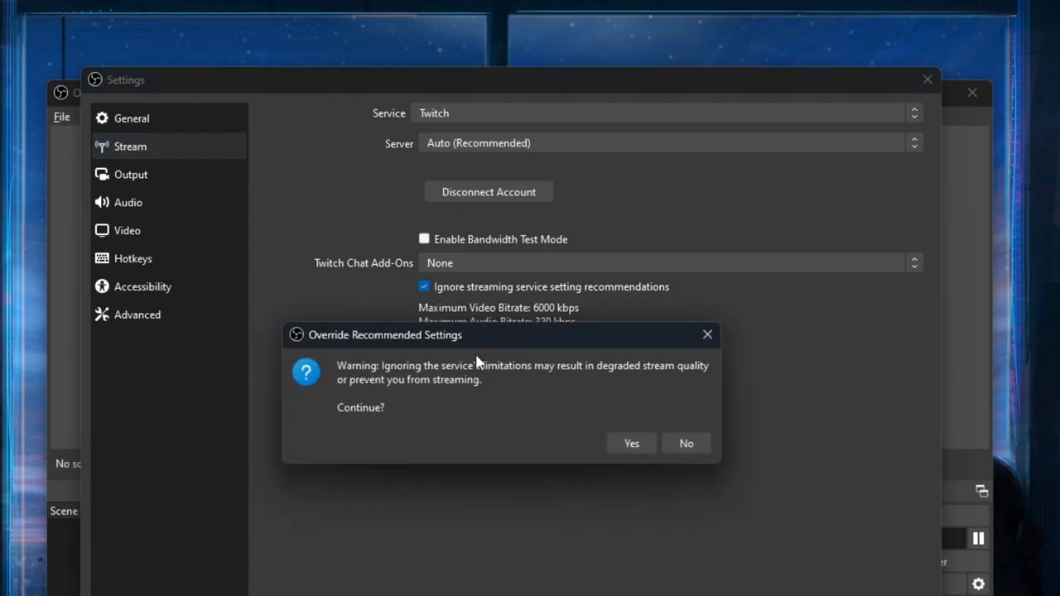
pyautogui.click(631, 444)
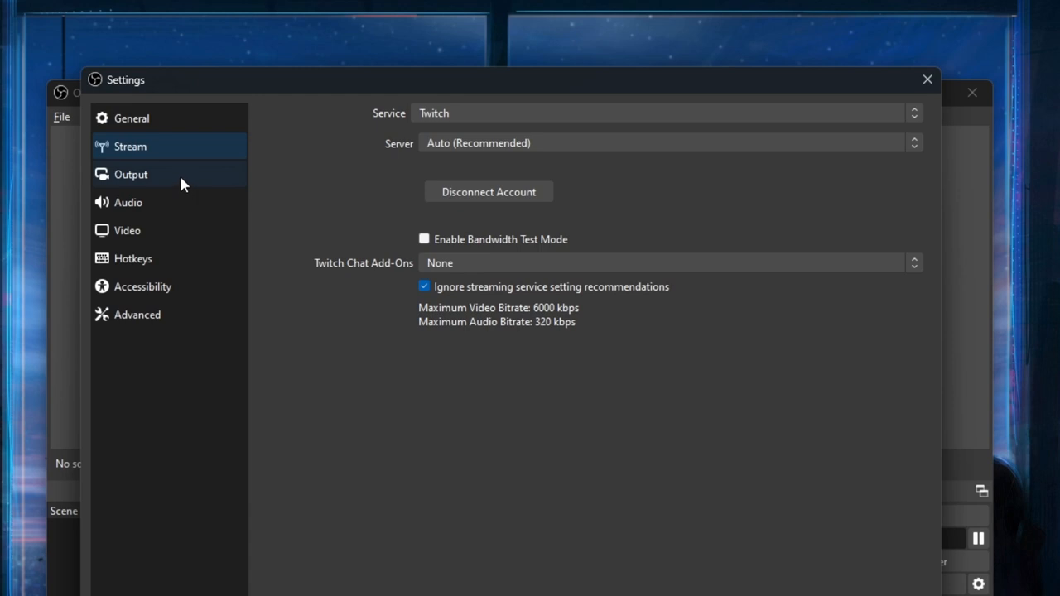
# Step: Show the Output settings with the advanced Streaming tab and NVENC encoder at CBR 6000 Kbps
pyautogui.click(131, 174)
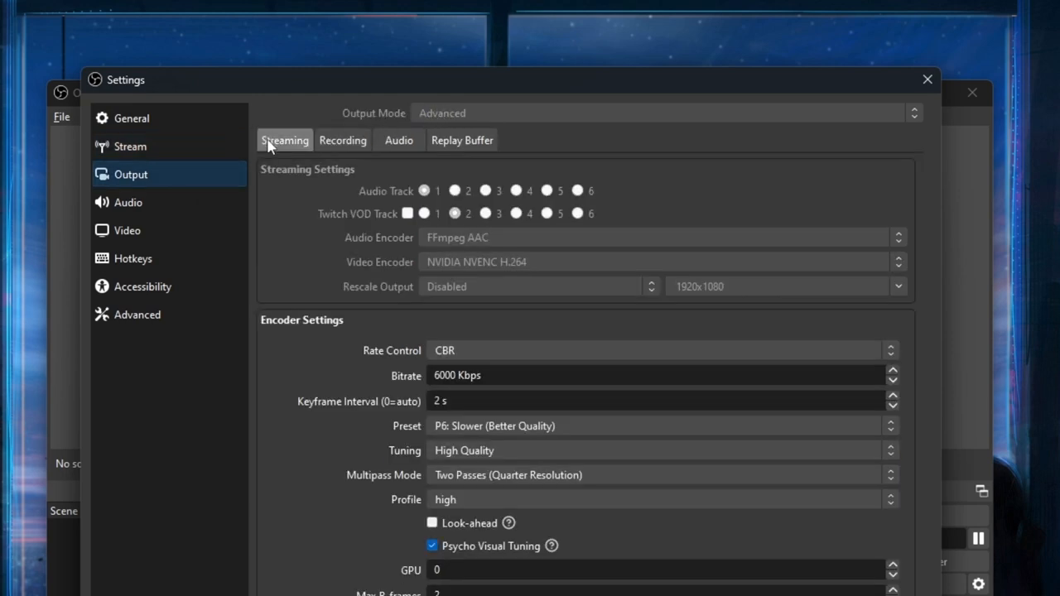
pyautogui.moveTo(298, 159)
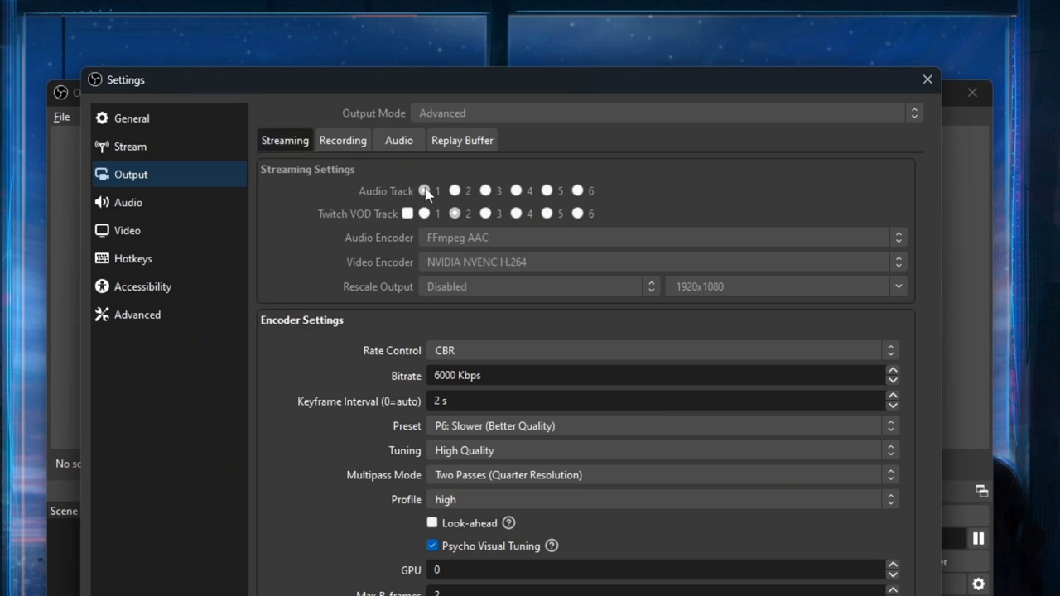
pyautogui.moveTo(444, 196)
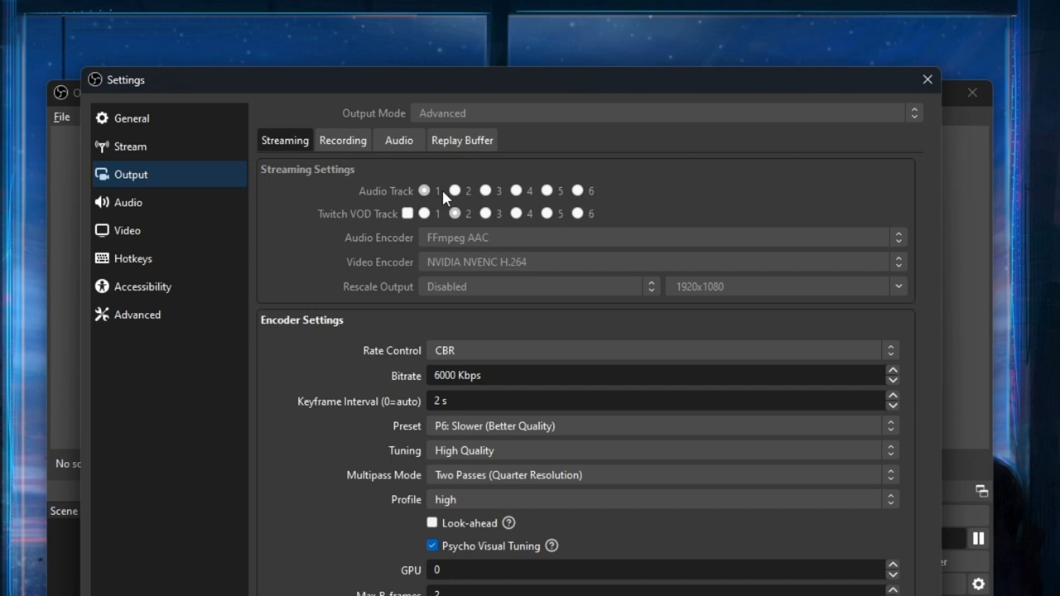
pyautogui.moveTo(414, 222)
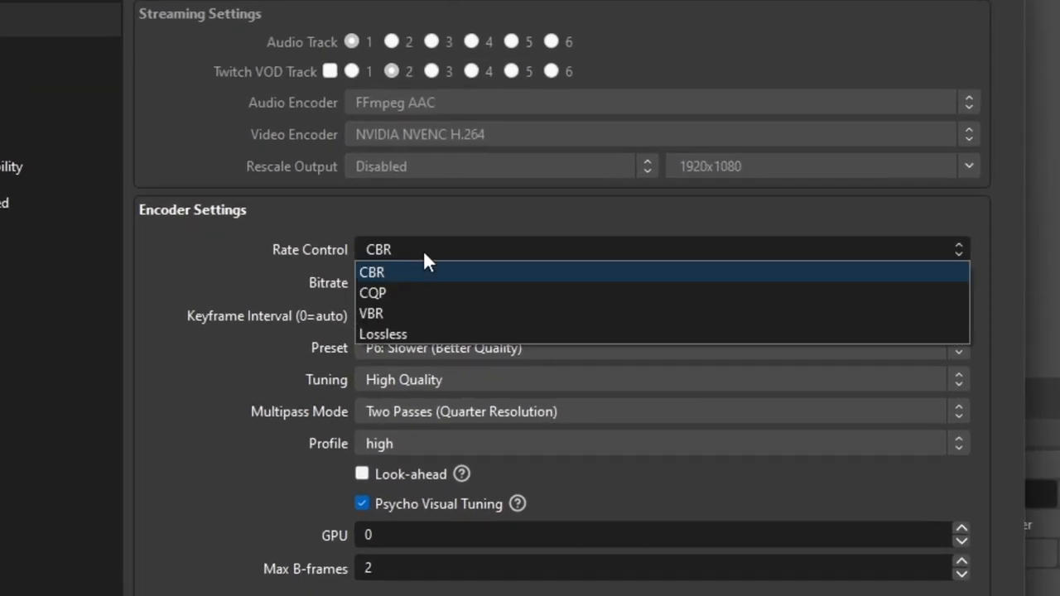
pyautogui.click(371, 272)
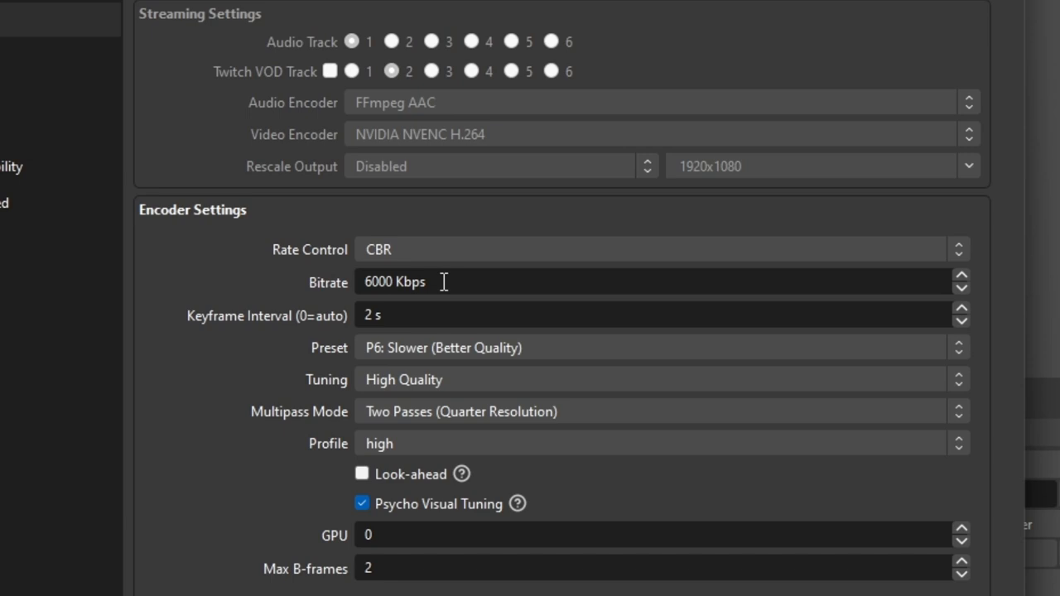
pyautogui.moveTo(439, 311)
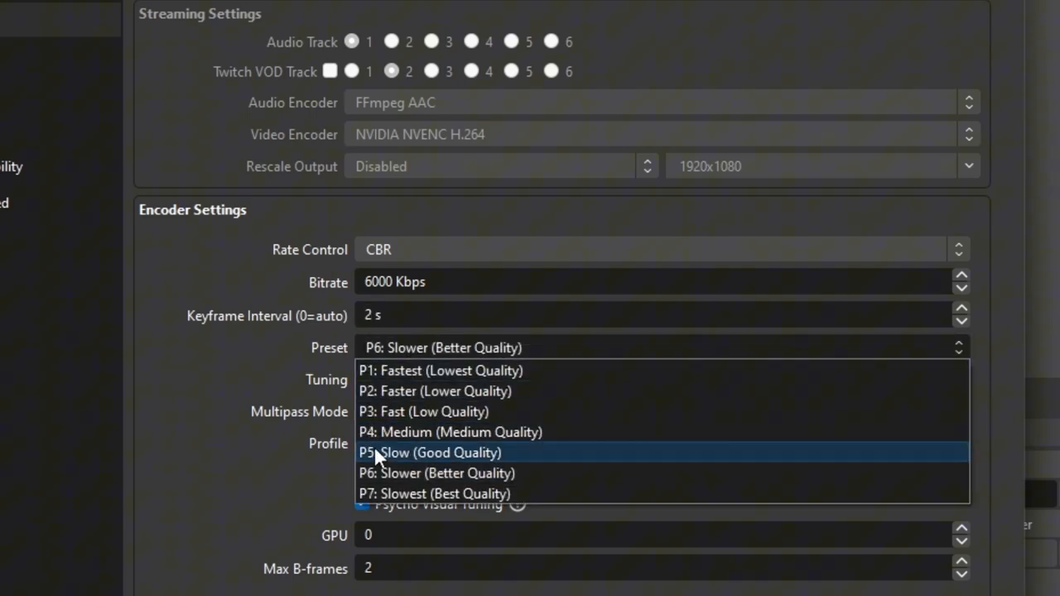
pyautogui.moveTo(391, 473)
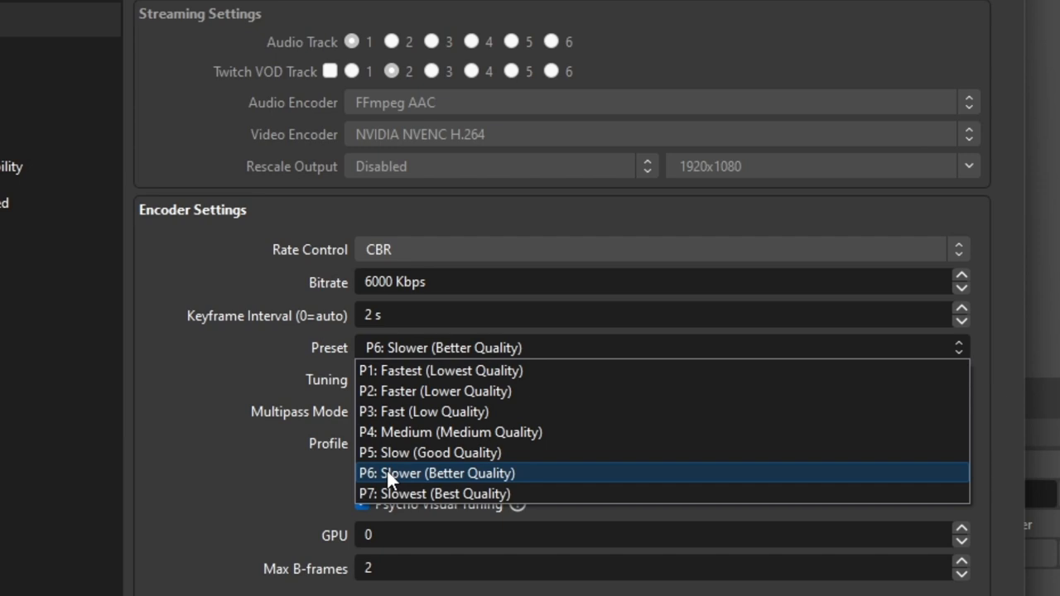
pyautogui.moveTo(381, 493)
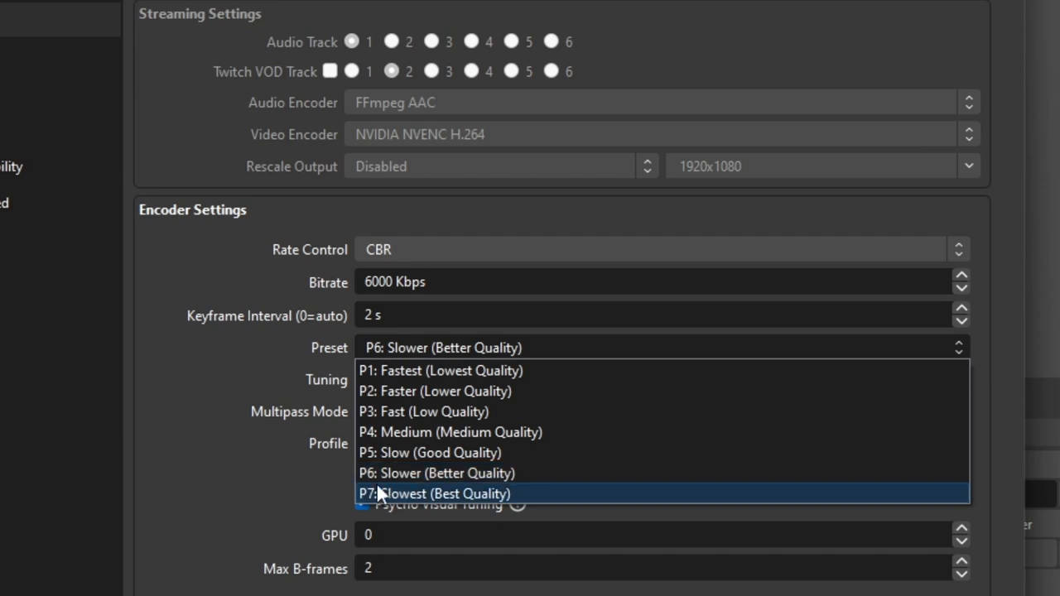
pyautogui.moveTo(406, 500)
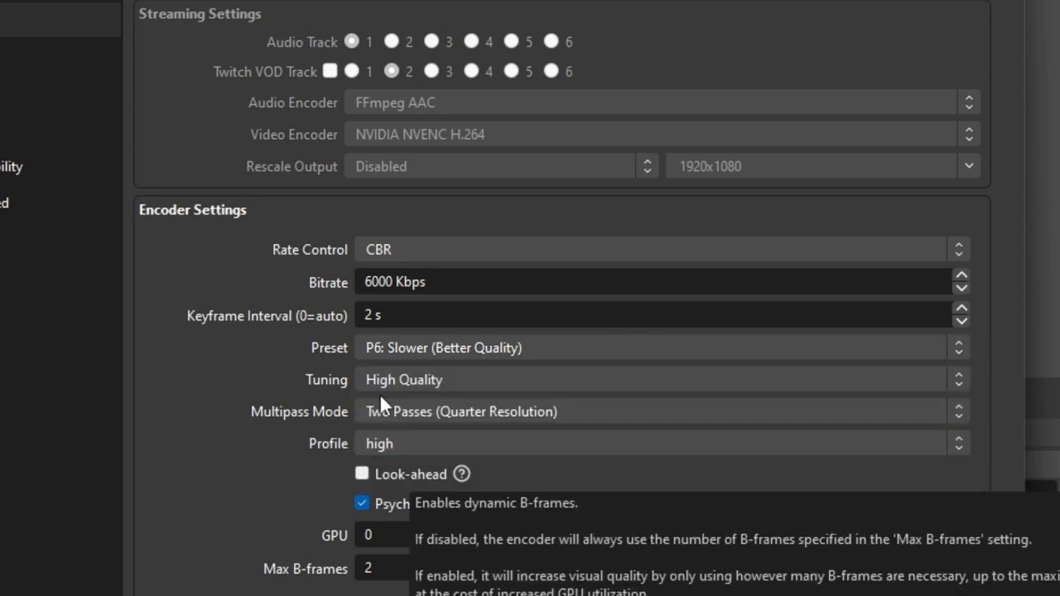
pyautogui.moveTo(418, 349)
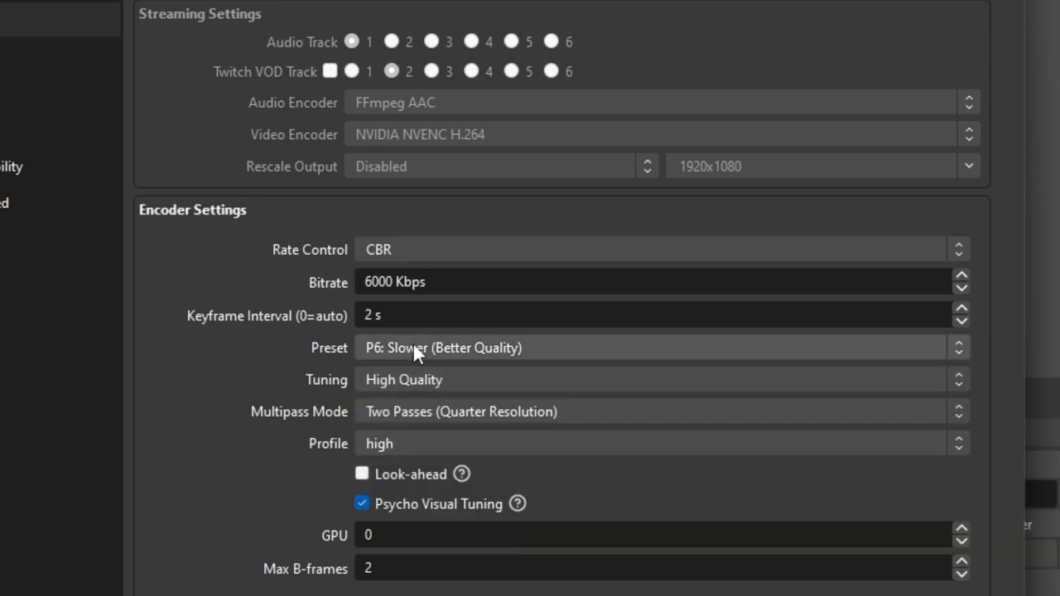
pyautogui.moveTo(398, 389)
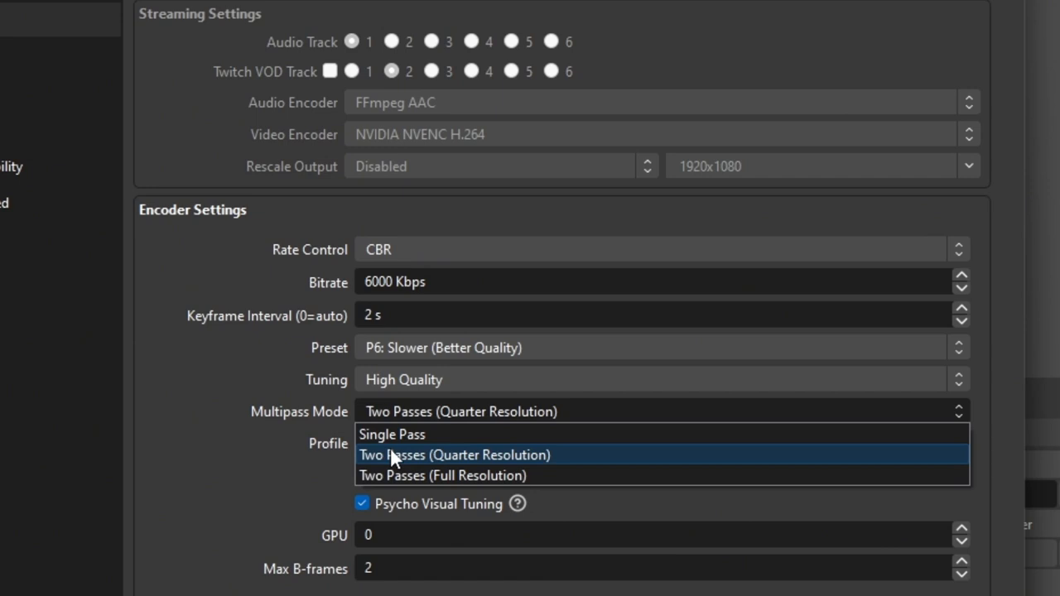
pyautogui.moveTo(394, 470)
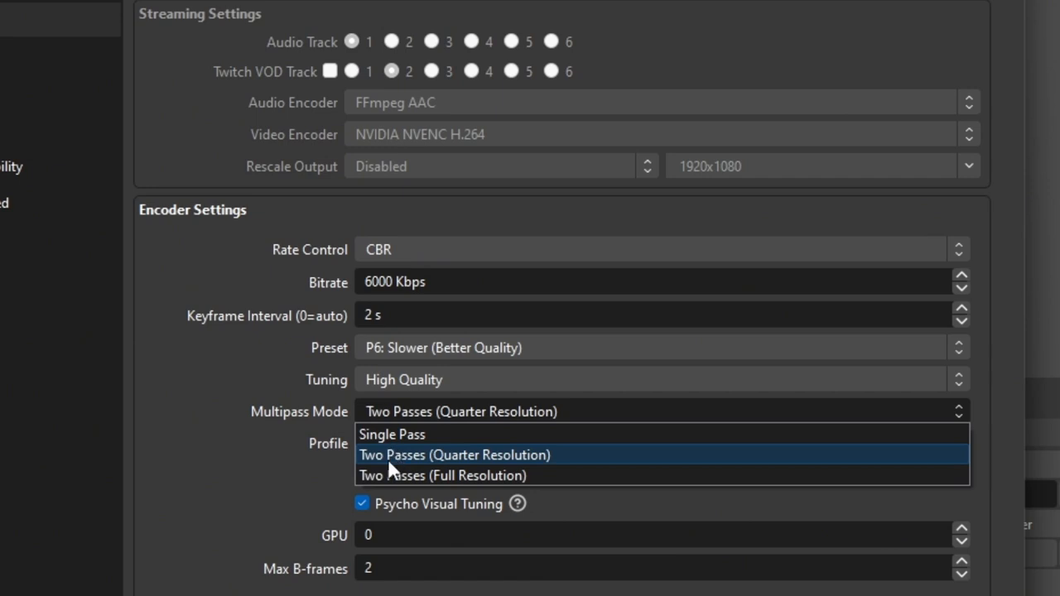
pyautogui.click(453, 454)
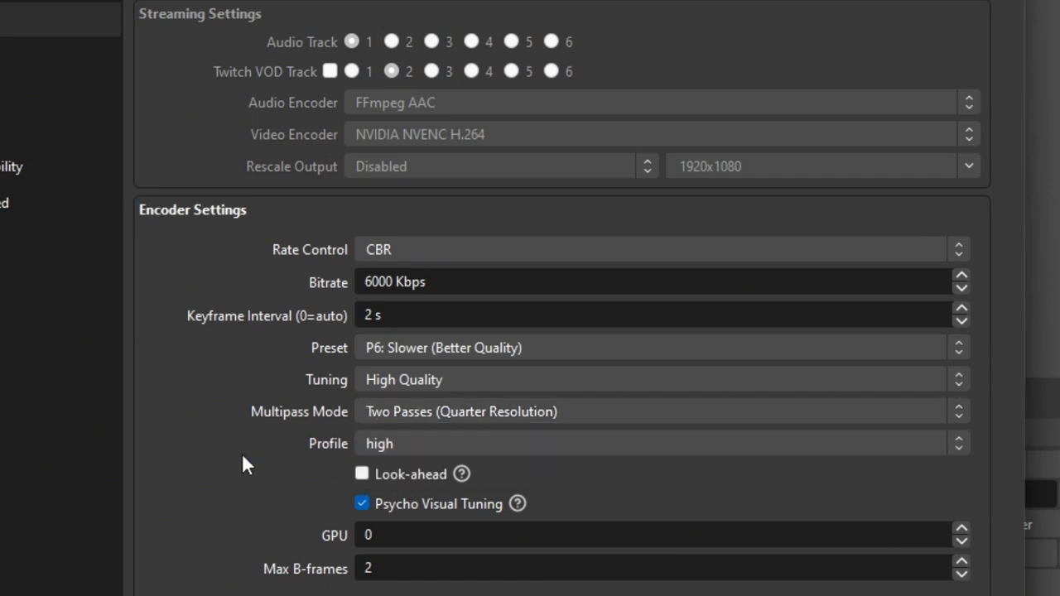
pyautogui.moveTo(369, 477)
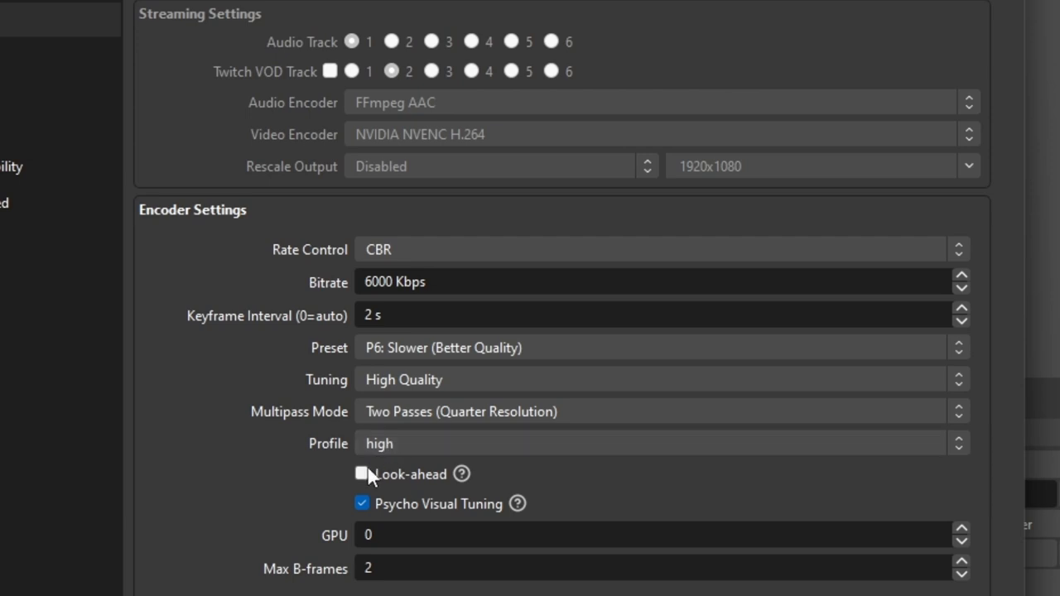
pyautogui.click(361, 503)
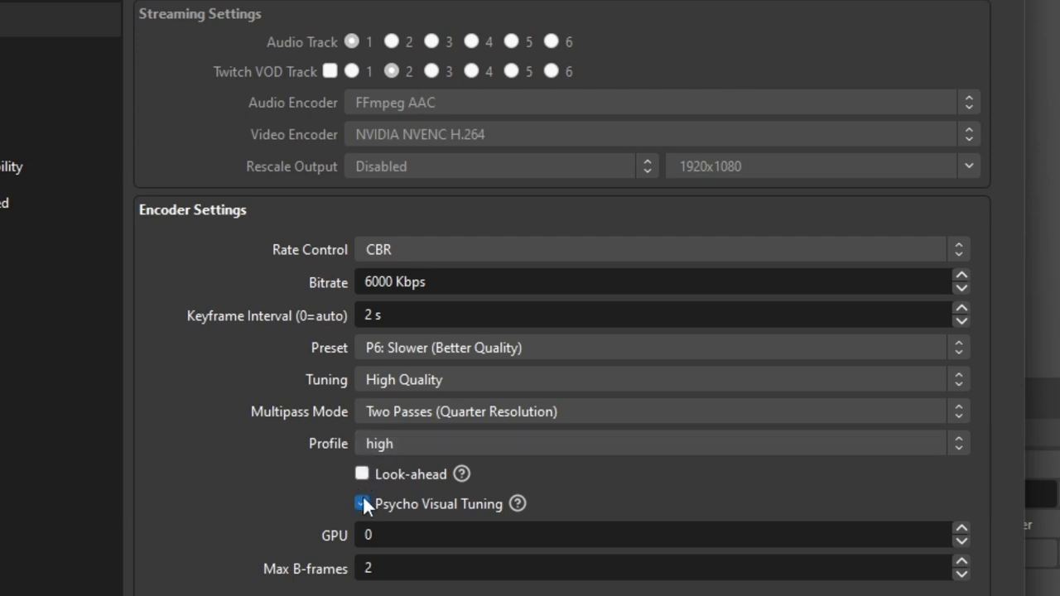
pyautogui.click(361, 503)
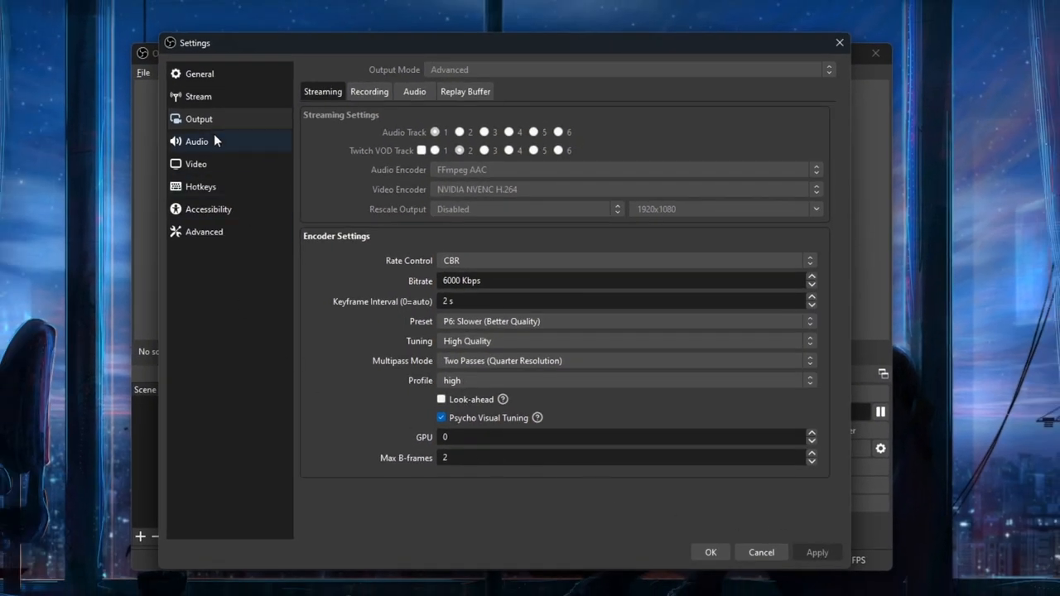
# Step: Review audio devices, keeping Desktop Audio on Default and the USB PnP mic, then show Video settings
pyautogui.click(195, 141)
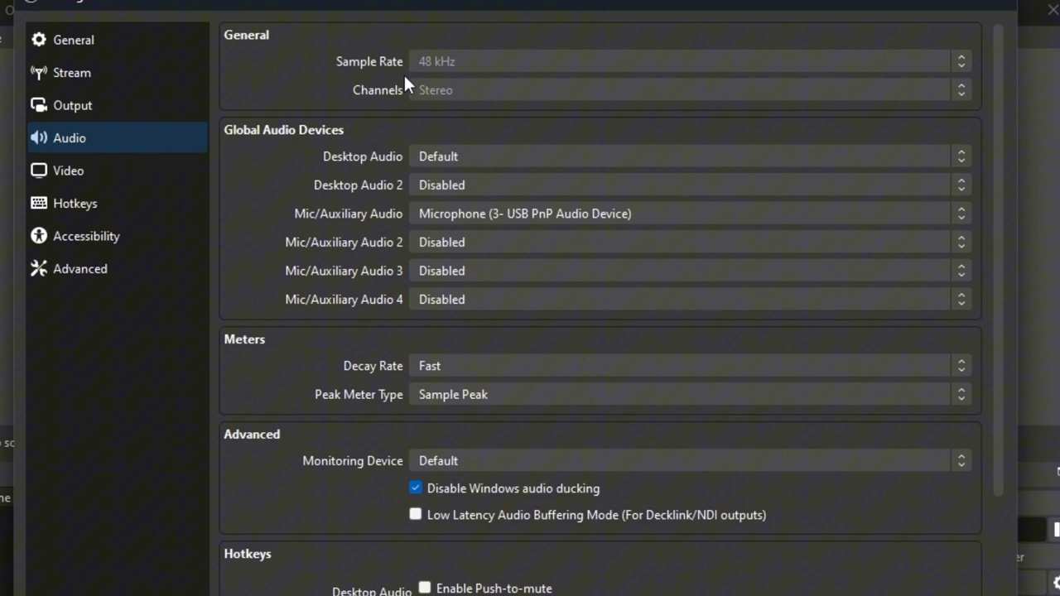
pyautogui.moveTo(465, 89)
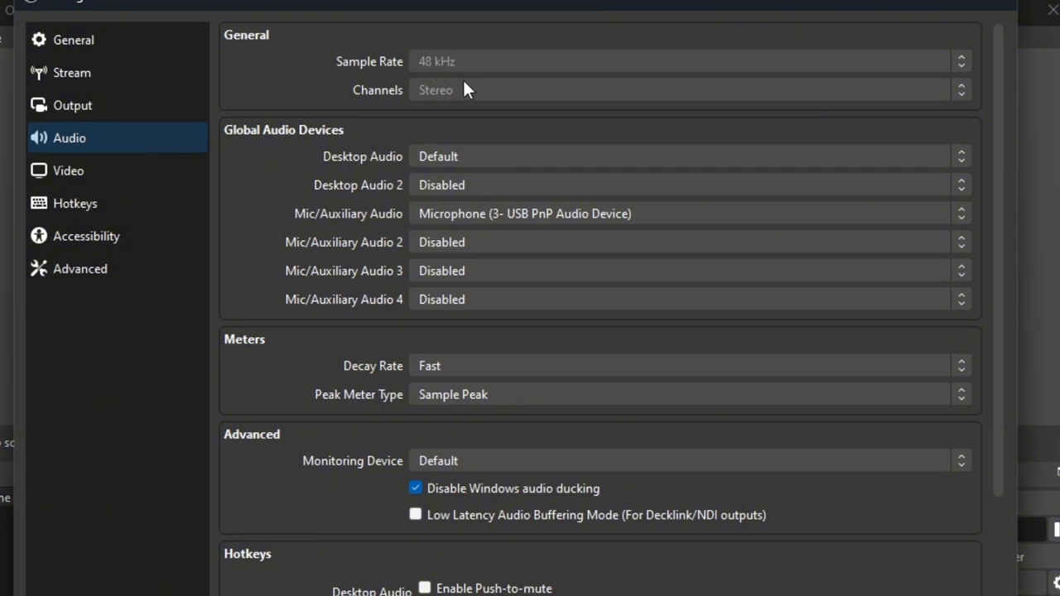
pyautogui.moveTo(461, 152)
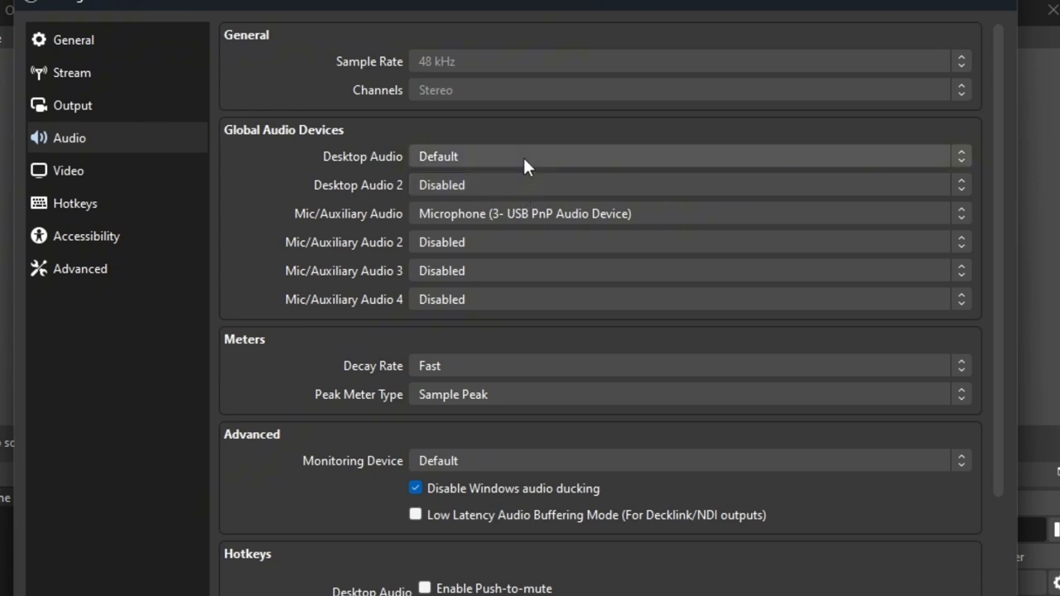
pyautogui.moveTo(510, 184)
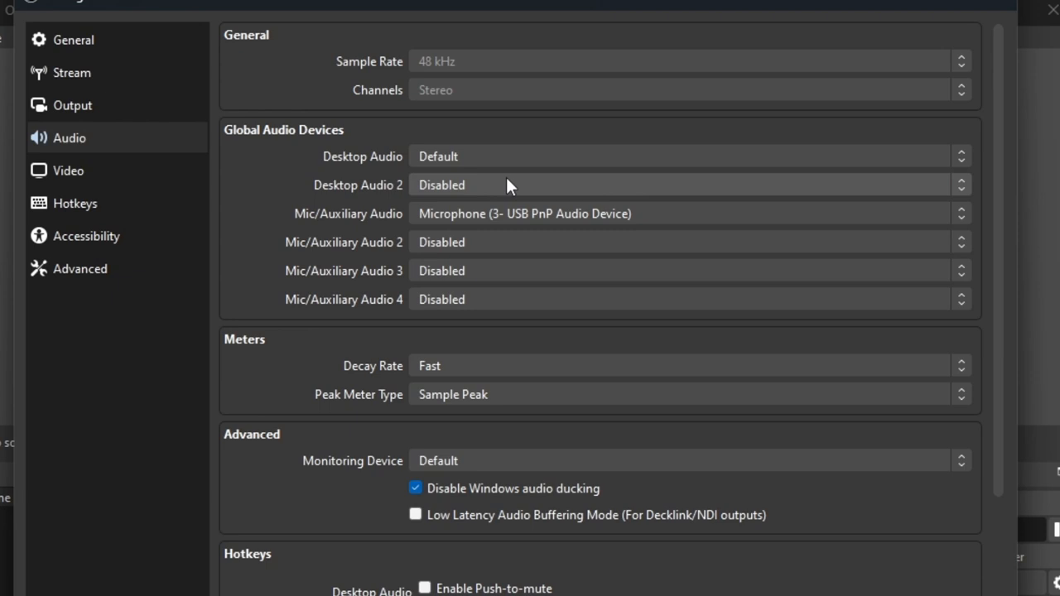
pyautogui.click(687, 186)
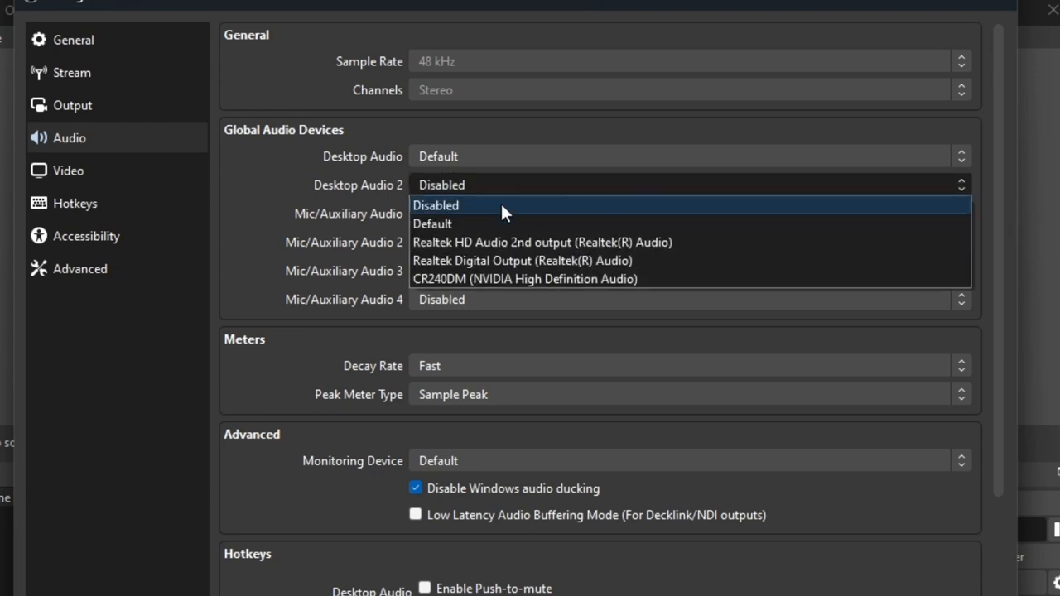
pyautogui.moveTo(510, 192)
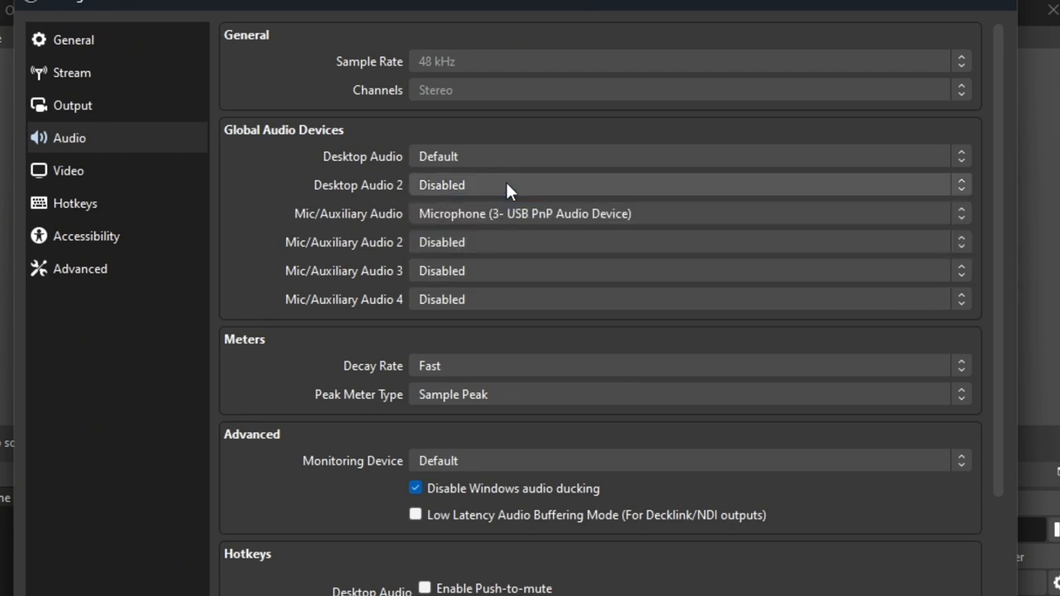
pyautogui.moveTo(494, 214)
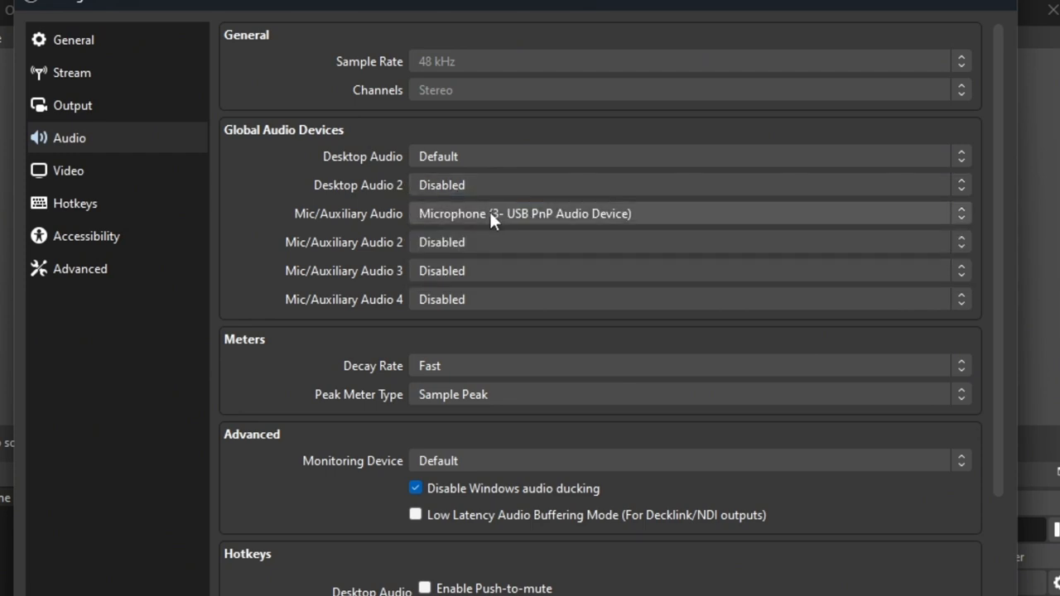
pyautogui.moveTo(505, 233)
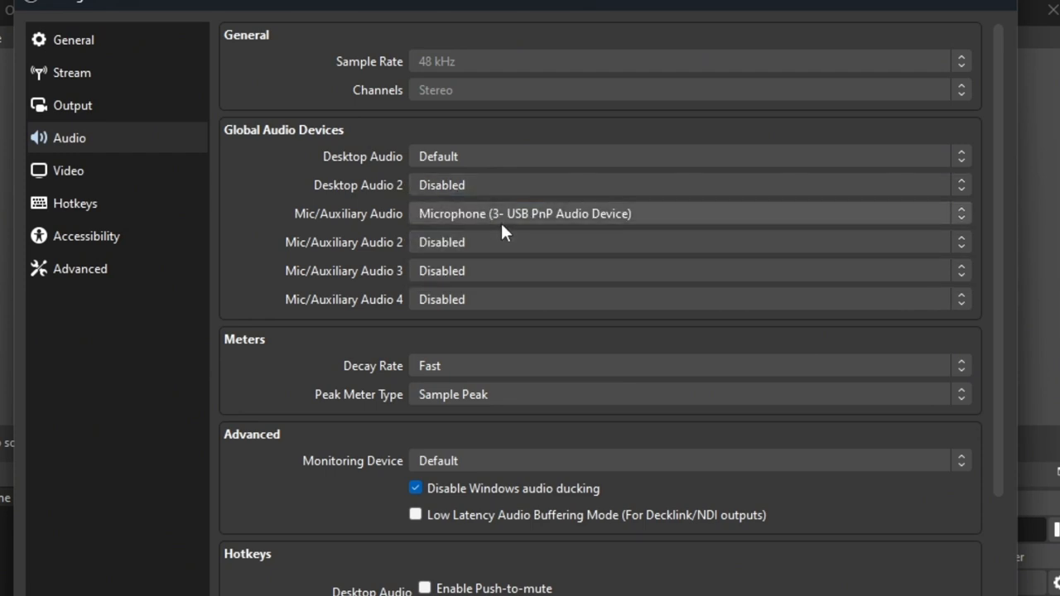
pyautogui.click(70, 170)
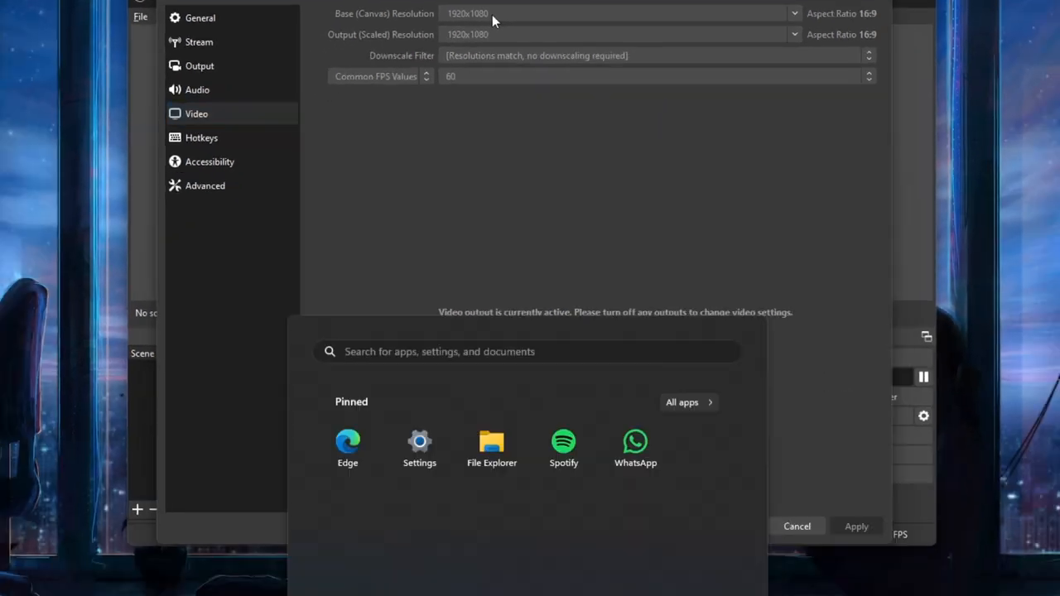
# Step: Search the Start menu for 'display settings' to check the 1920 × 1080 screen resolution
pyautogui.write('display settings')
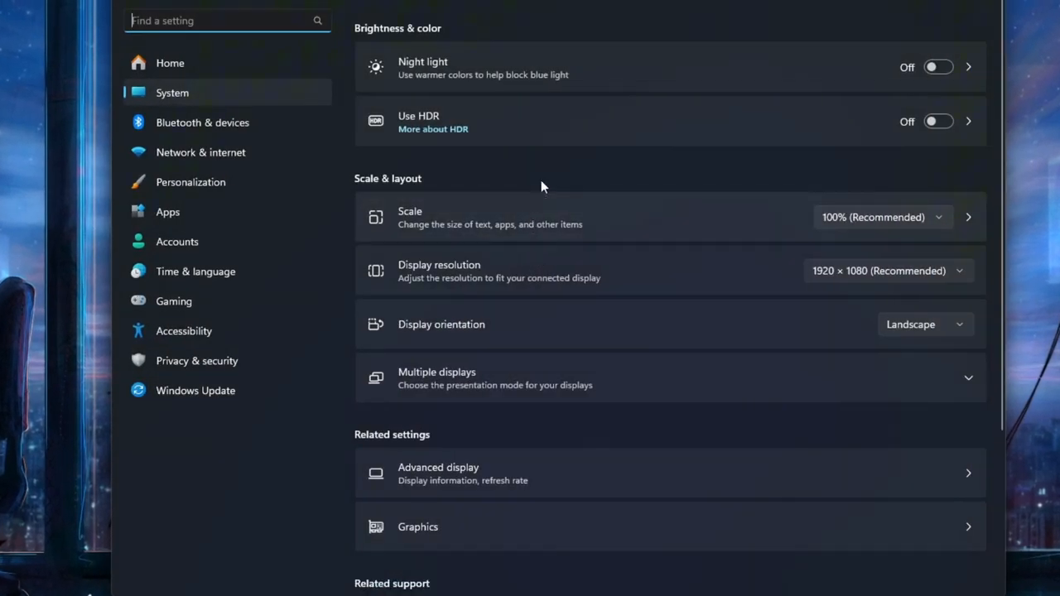
pyautogui.moveTo(439, 271)
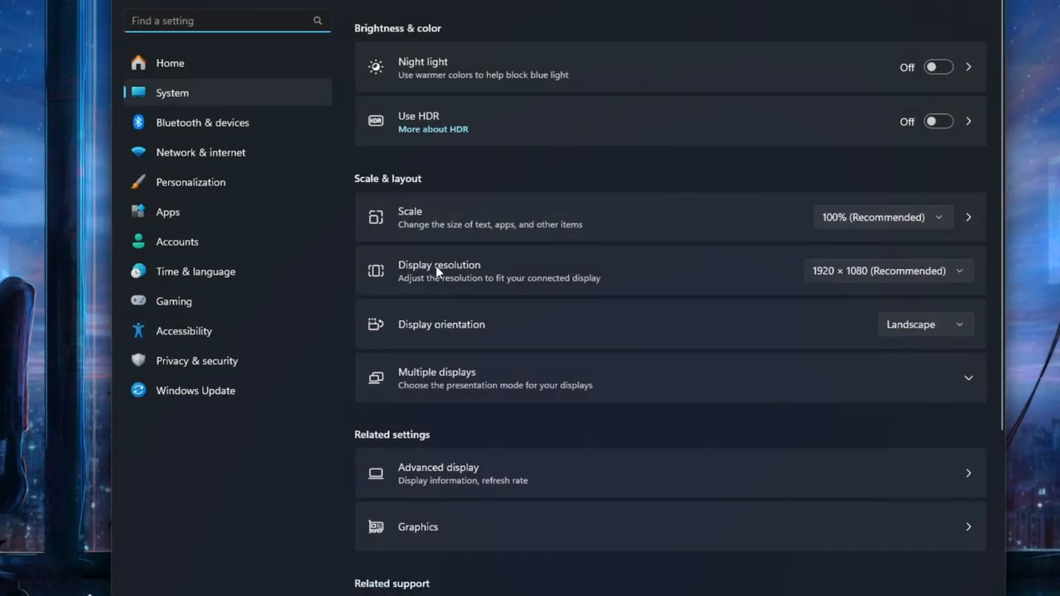
pyautogui.moveTo(905, 278)
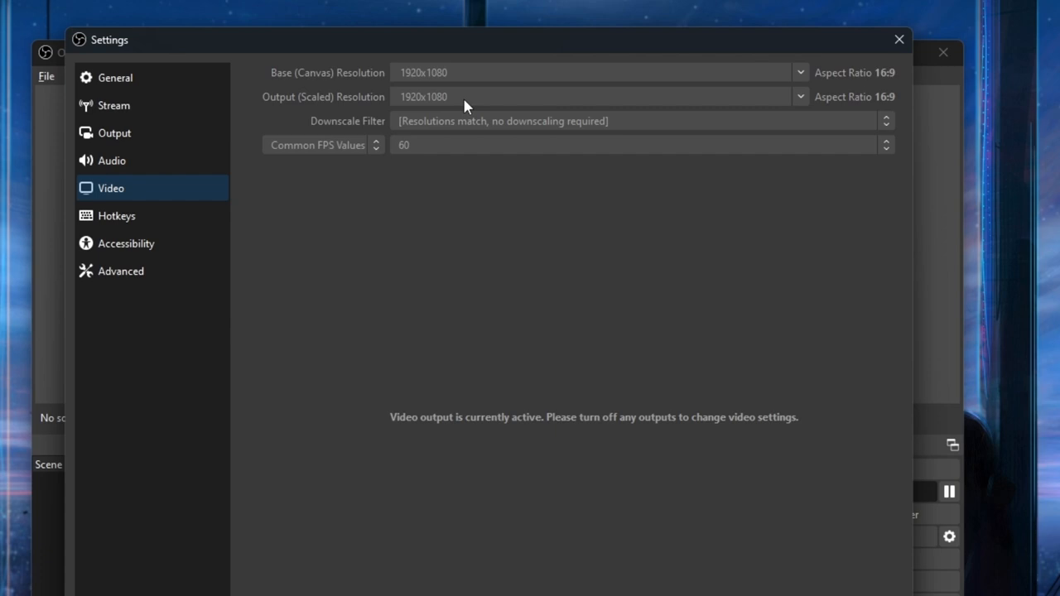
pyautogui.moveTo(464, 99)
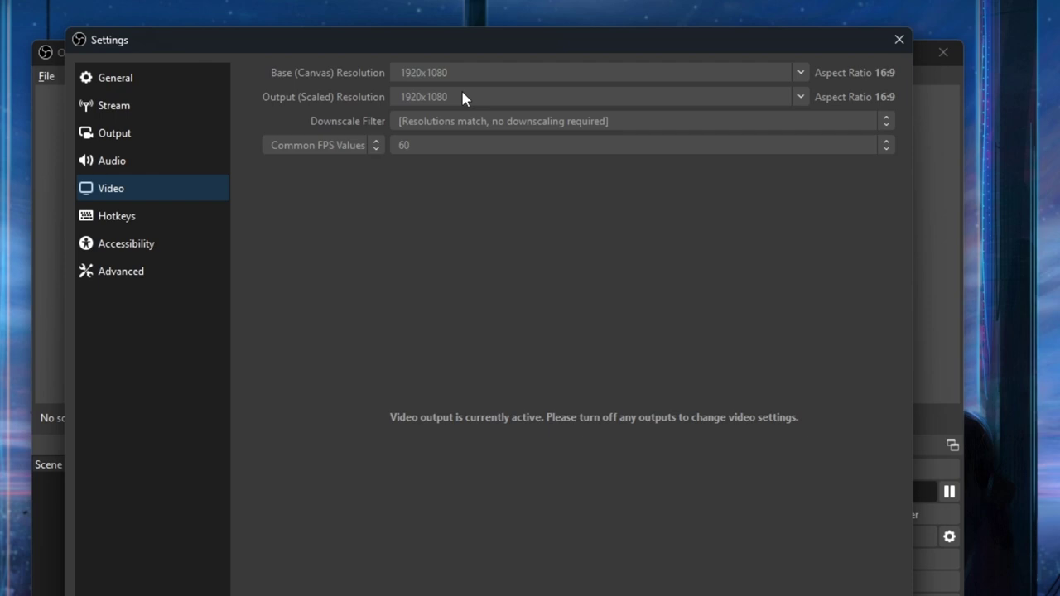
pyautogui.moveTo(374, 129)
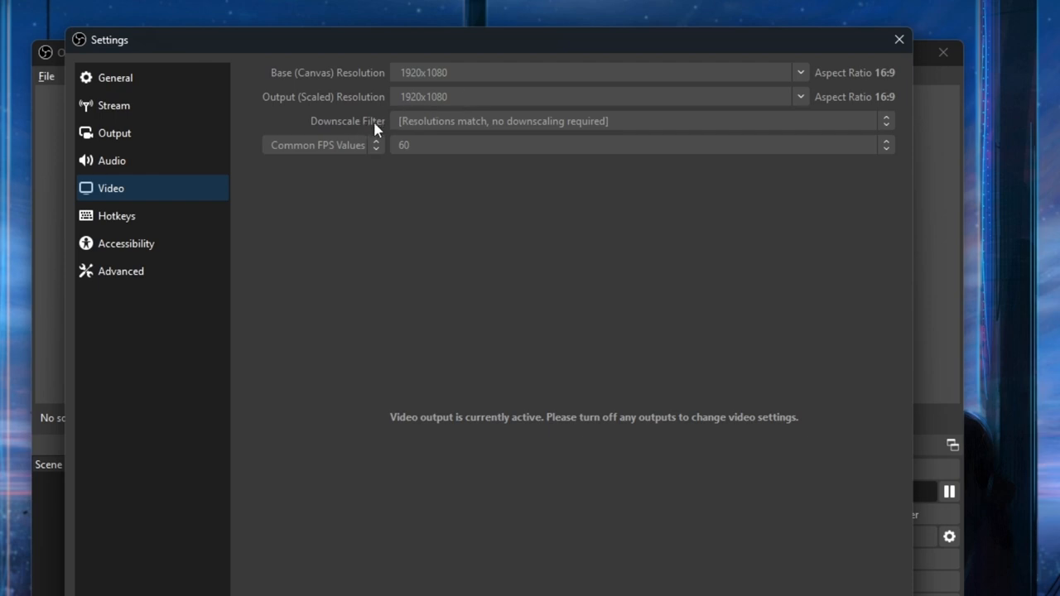
pyautogui.moveTo(430, 132)
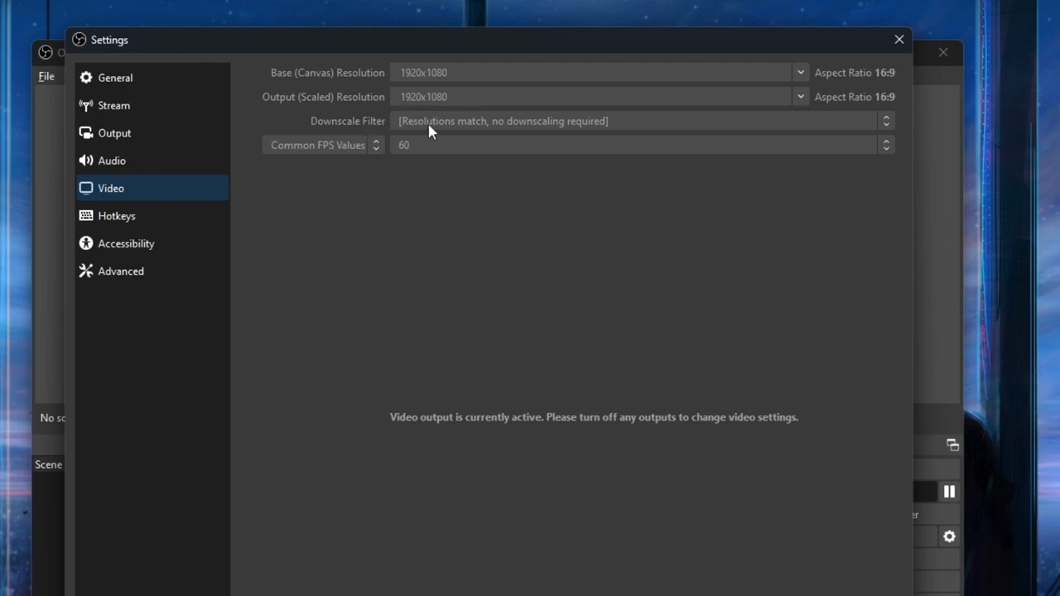
pyautogui.moveTo(440, 122)
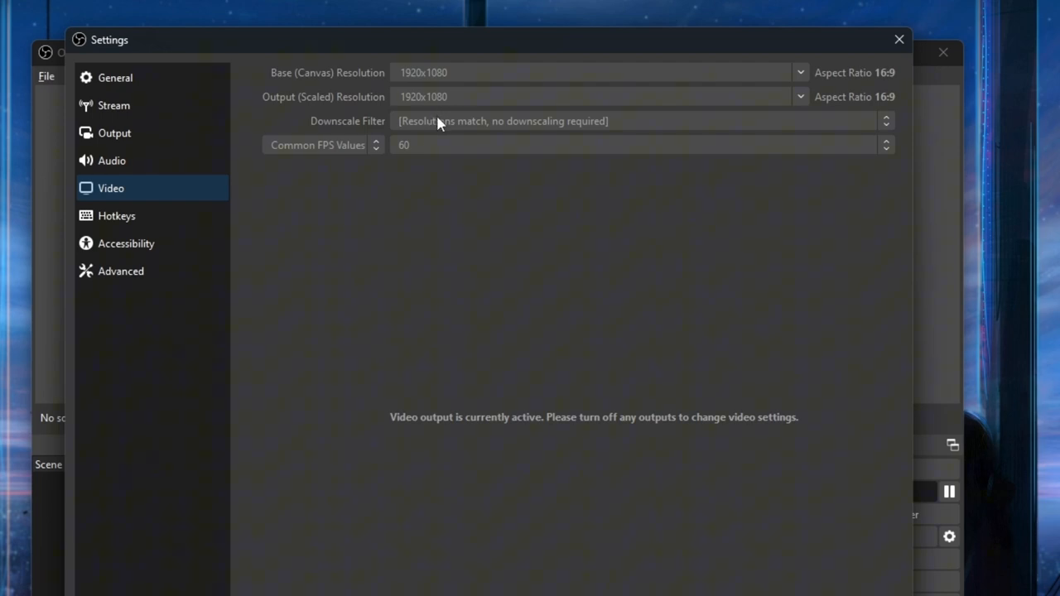
pyautogui.moveTo(429, 146)
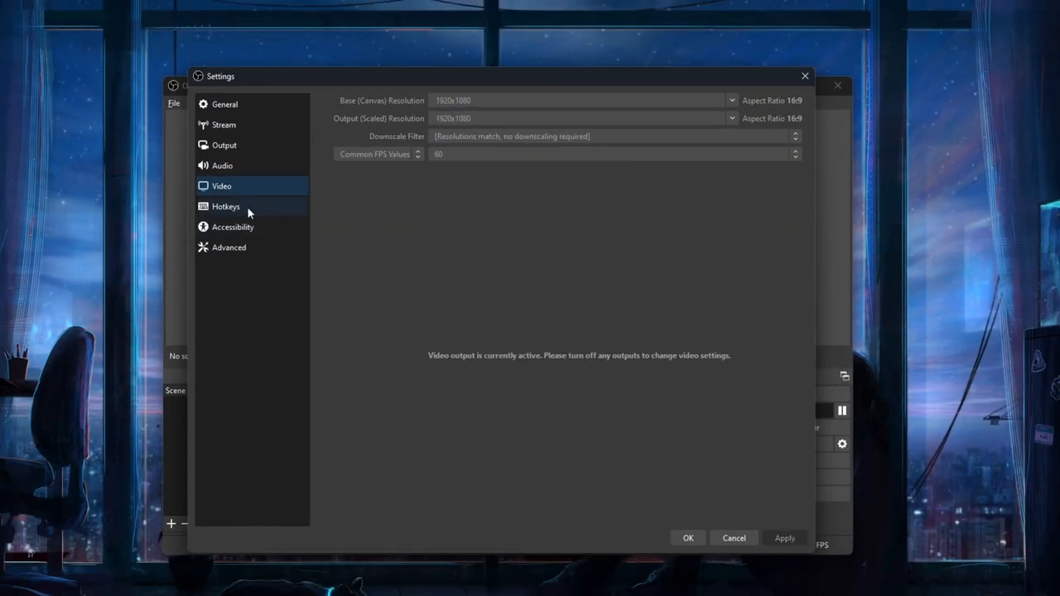
# Step: Bind F8 to Start and Stop Streaming, then filter the hotkey list by 'sce'
pyautogui.click(226, 206)
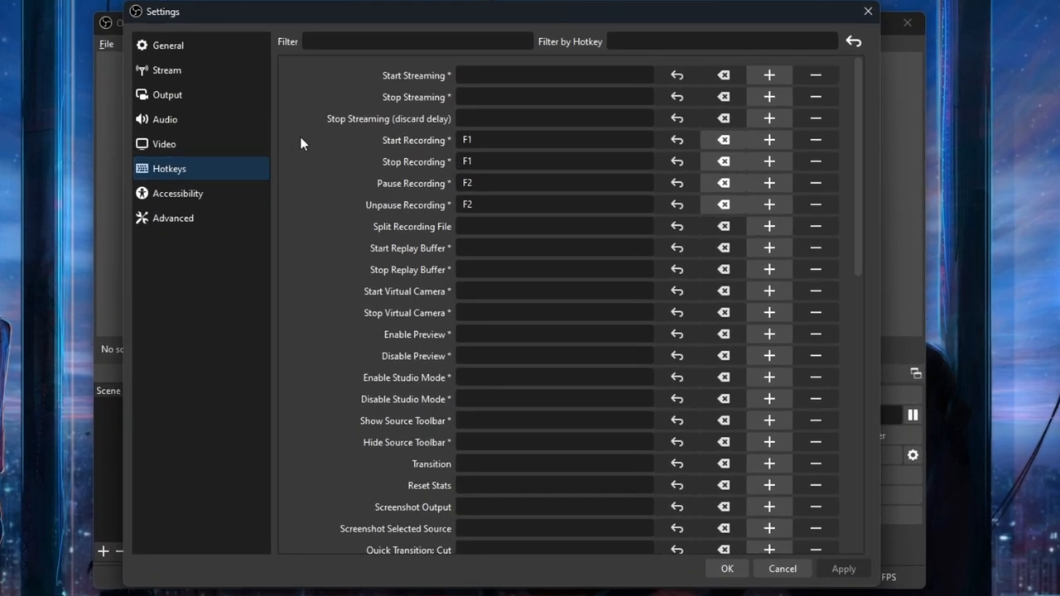
pyautogui.moveTo(362, 90)
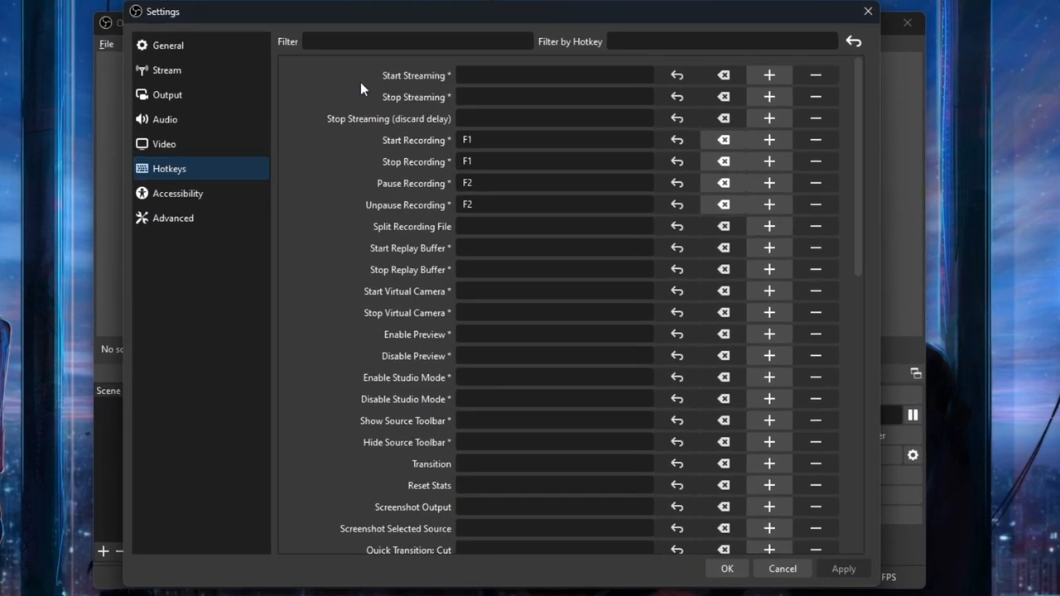
pyautogui.click(554, 75)
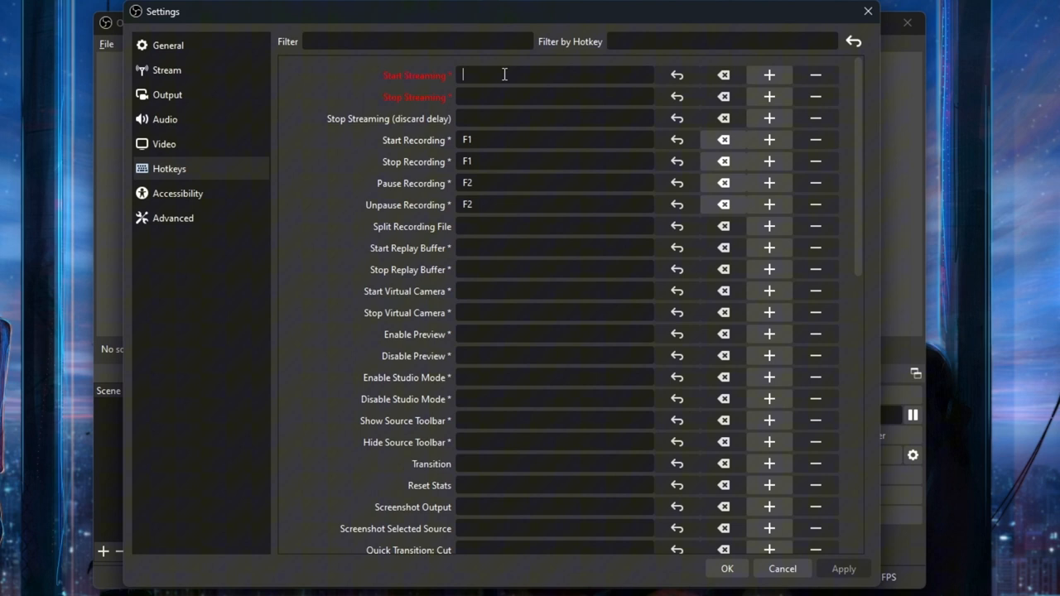
pyautogui.moveTo(503, 81)
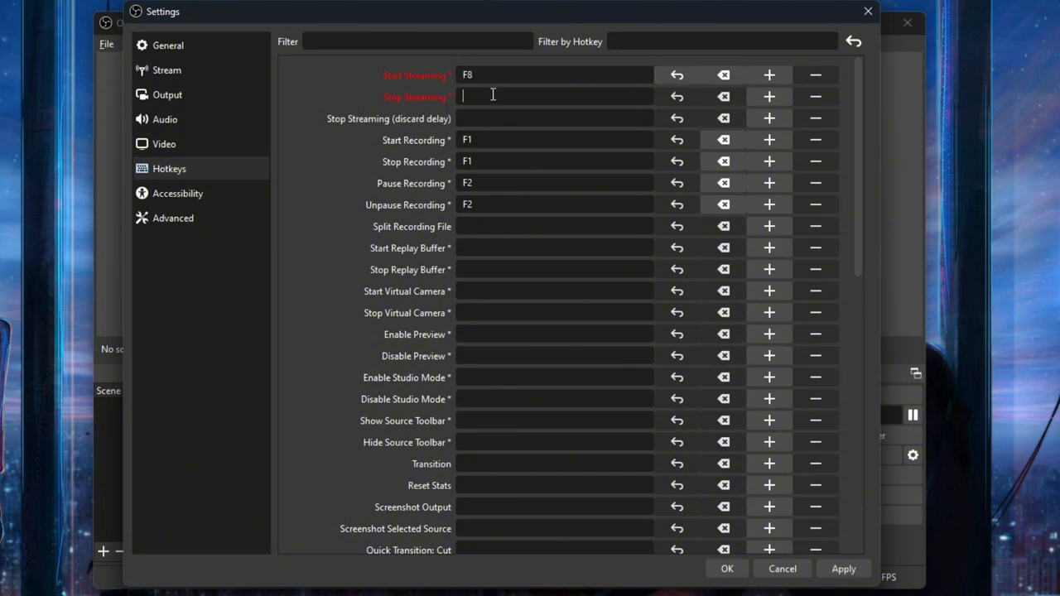
pyautogui.write('F8')
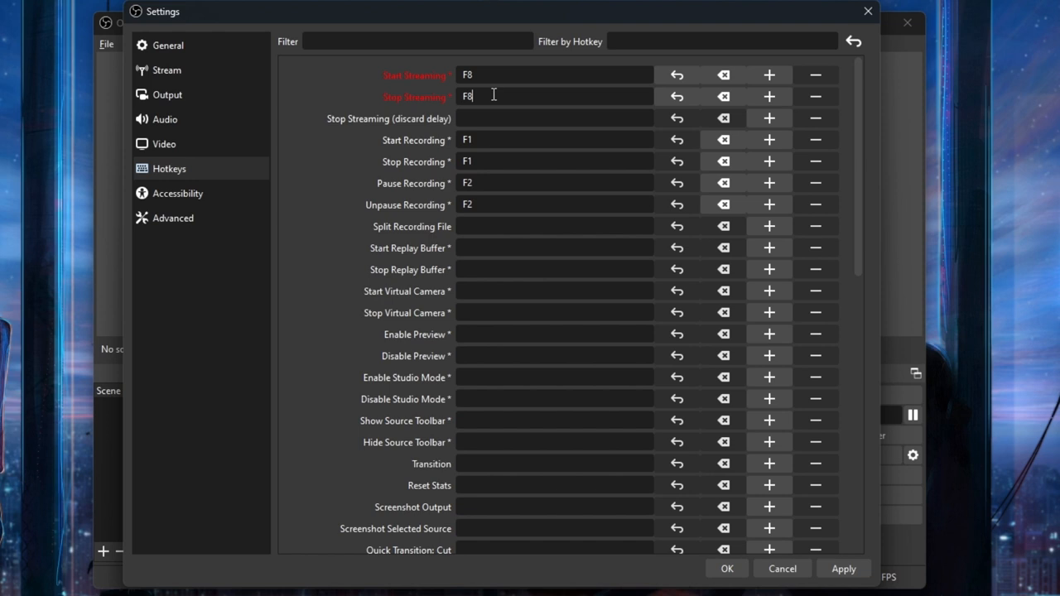
pyautogui.moveTo(494, 93)
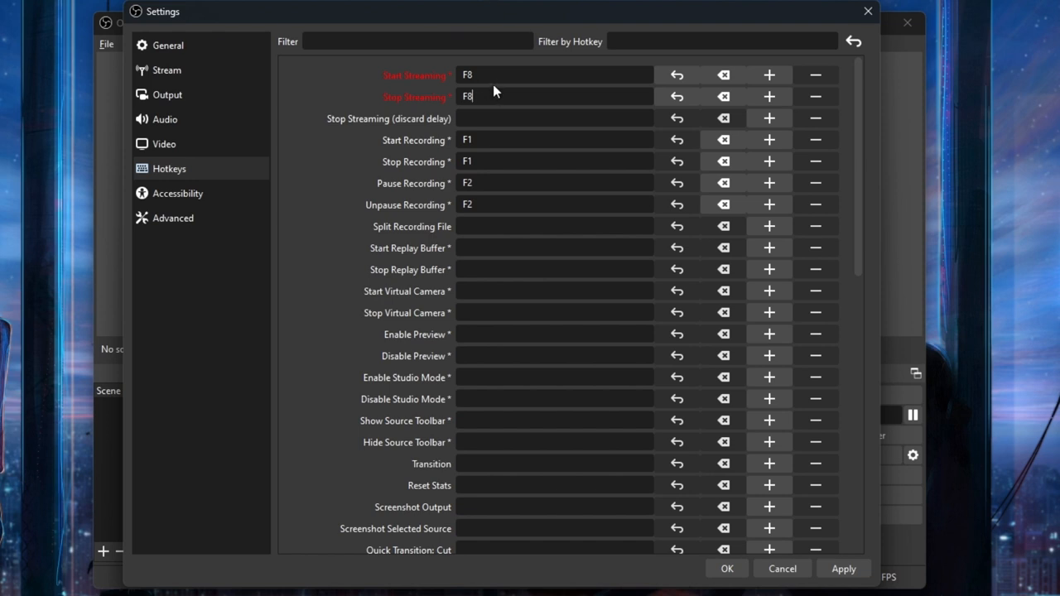
pyautogui.write('sc')
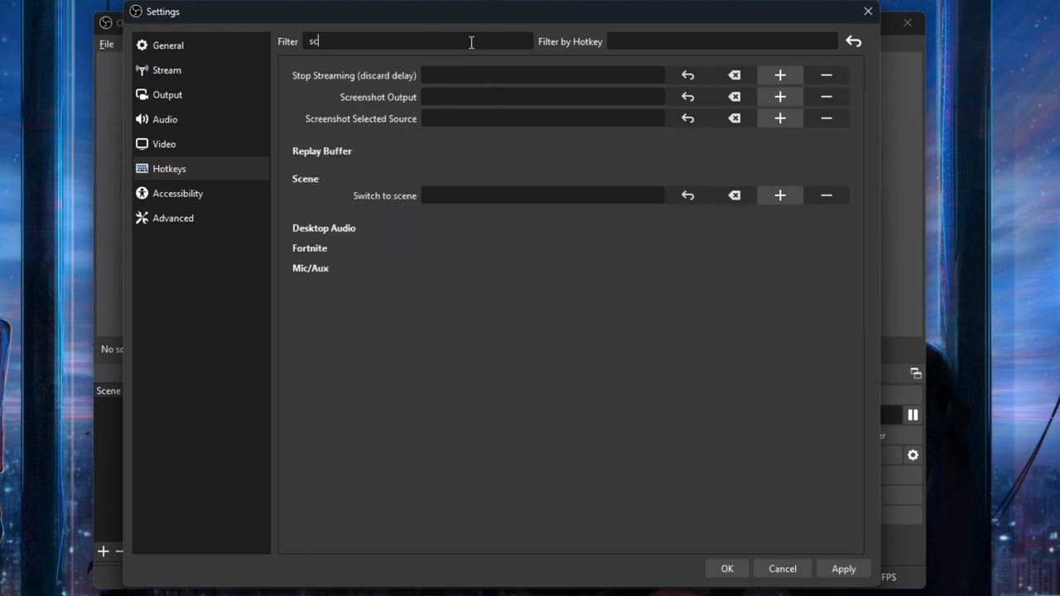
pyautogui.write('e')
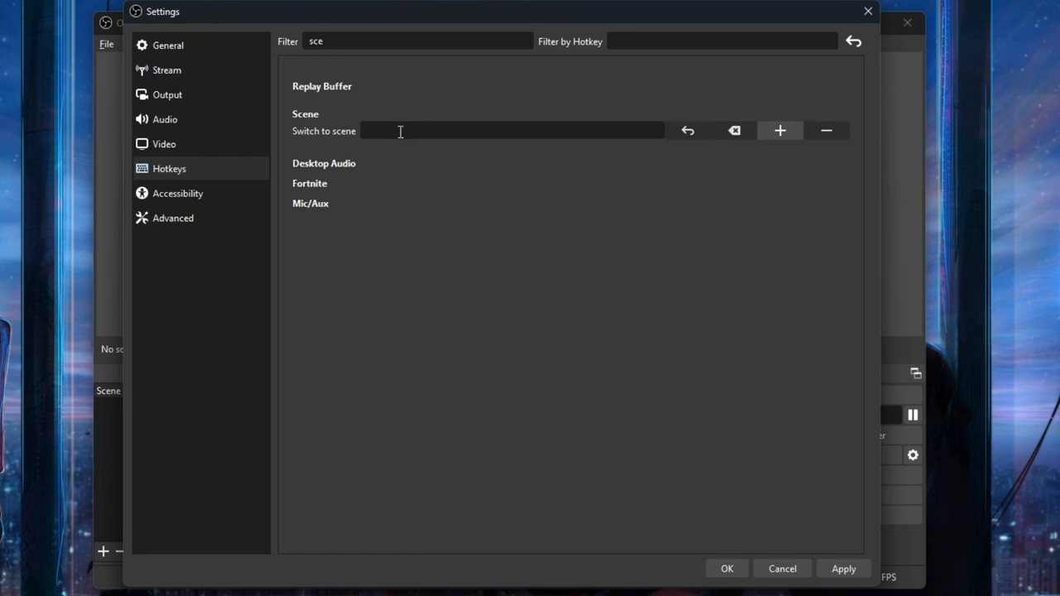
# Step: Review Advanced settings: Normal process priority, exit warning on, stream delay disabled
pyautogui.click(173, 219)
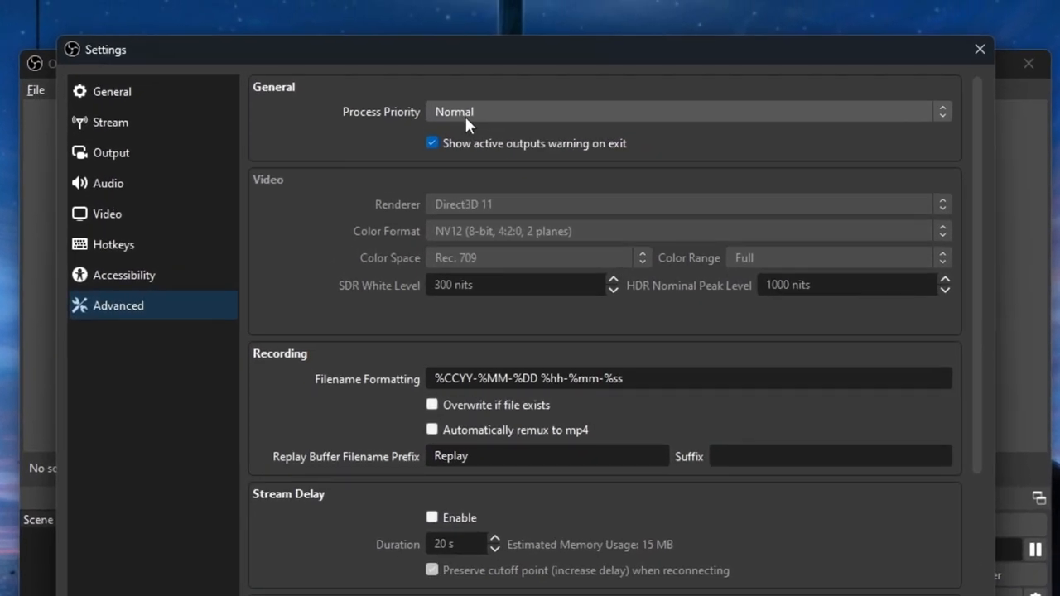
pyautogui.moveTo(363, 460)
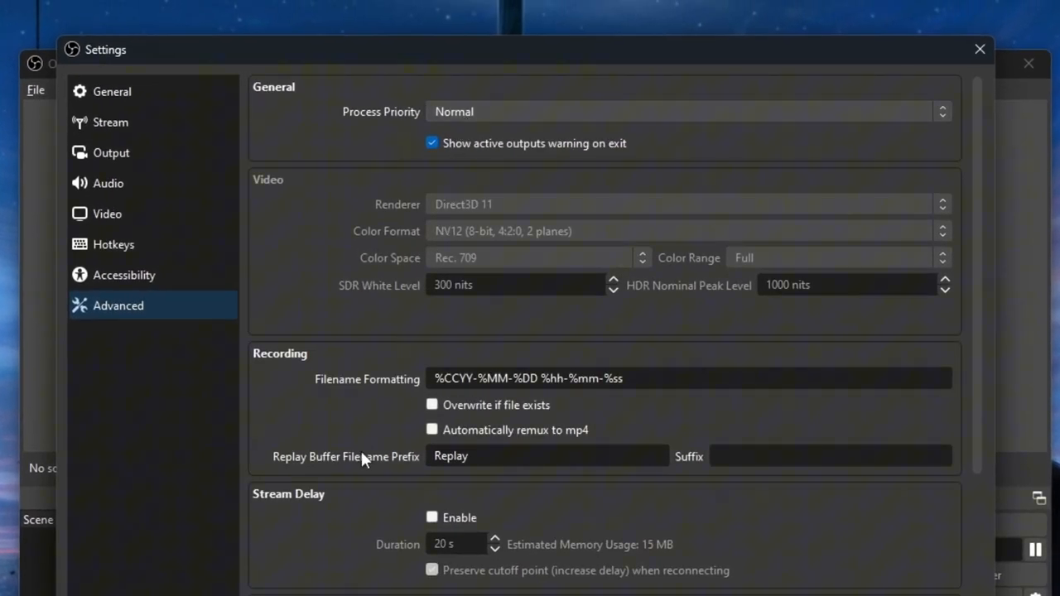
pyautogui.moveTo(611, 250)
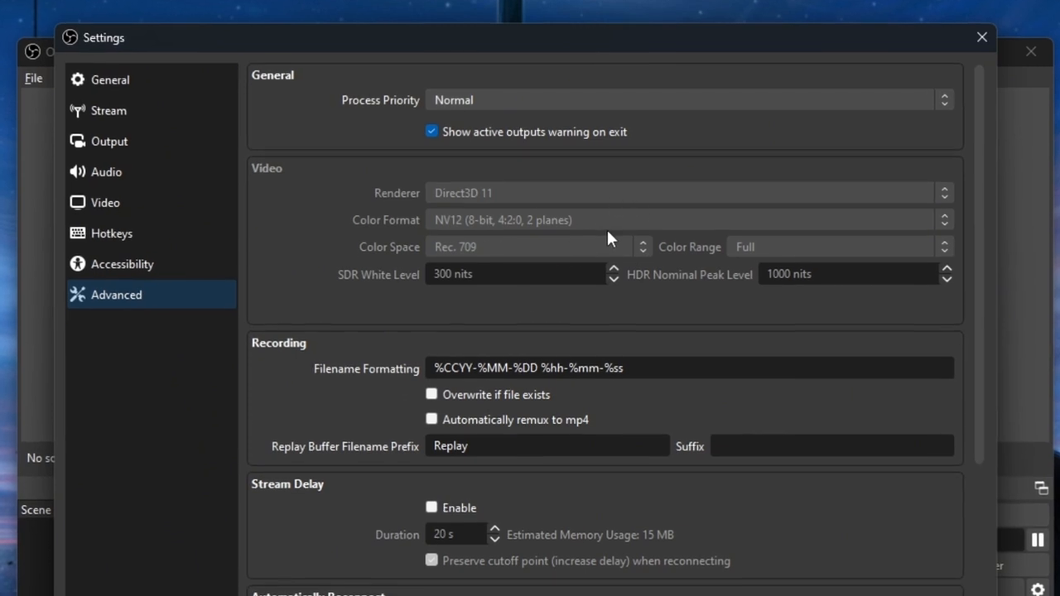
pyautogui.scroll(-3)
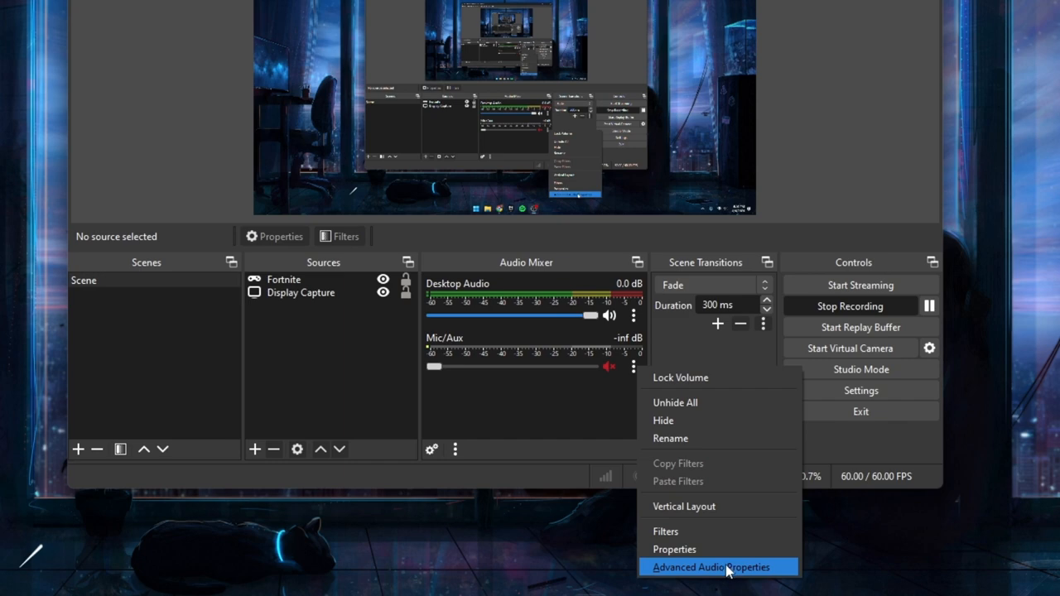
# Step: In Advanced Audio Properties, take the Fortnite source off its track, leaving Desktop Audio and Mic/Aux on all six
pyautogui.click(710, 566)
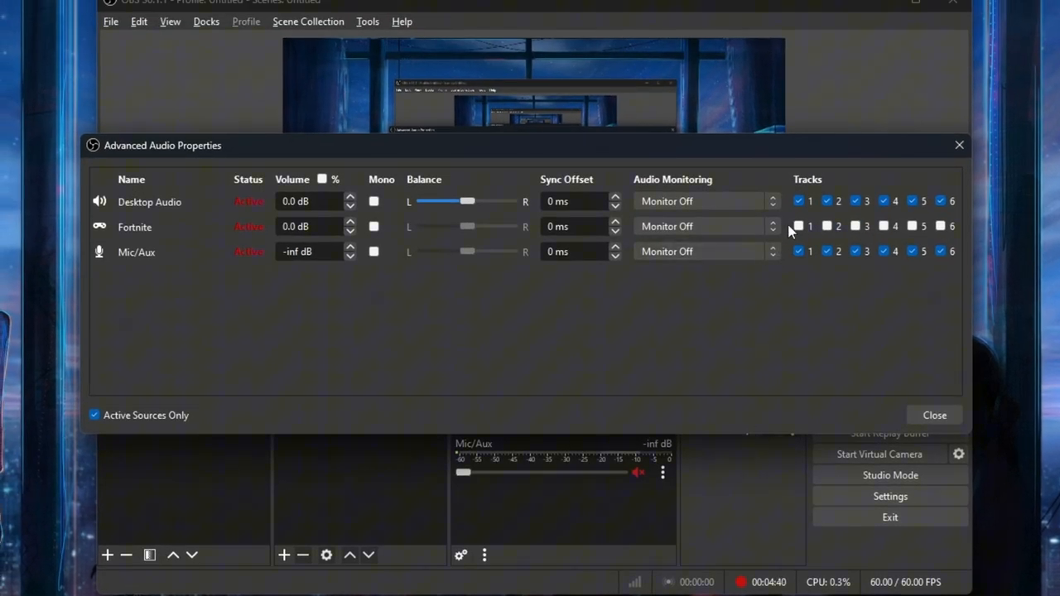
pyautogui.click(799, 200)
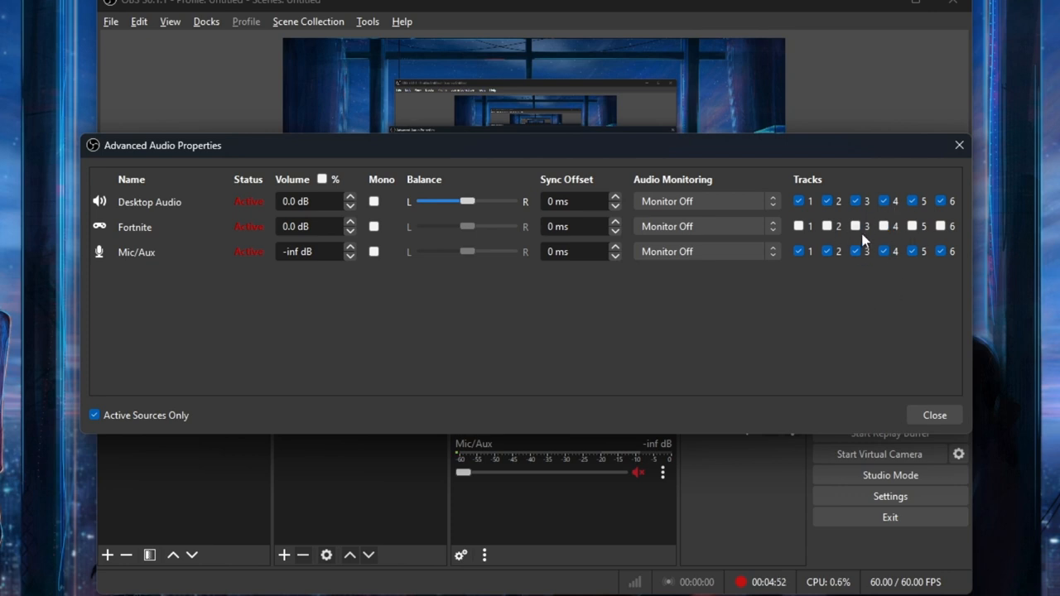
pyautogui.moveTo(862, 240)
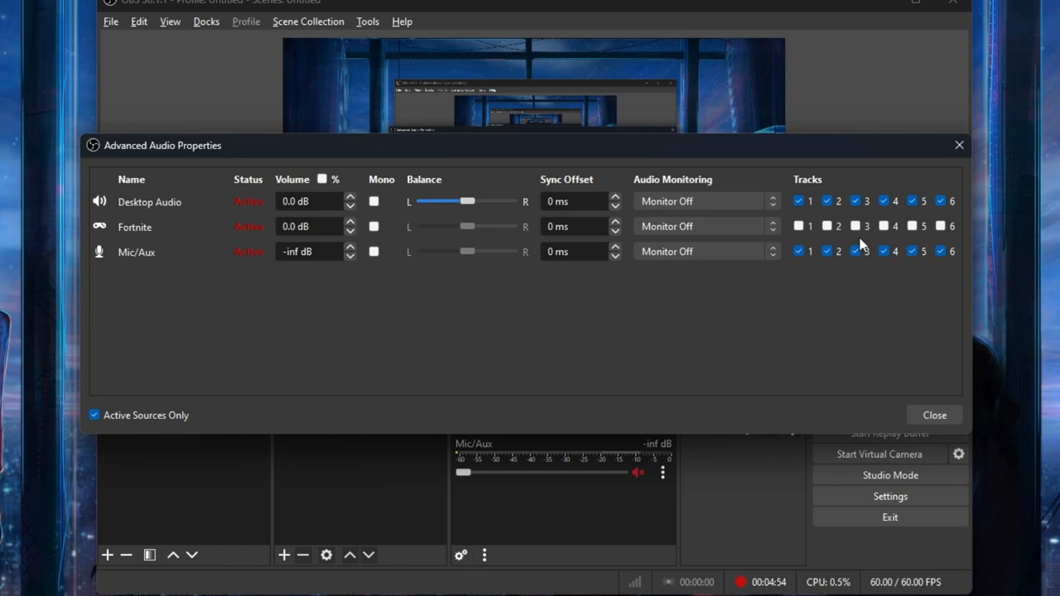